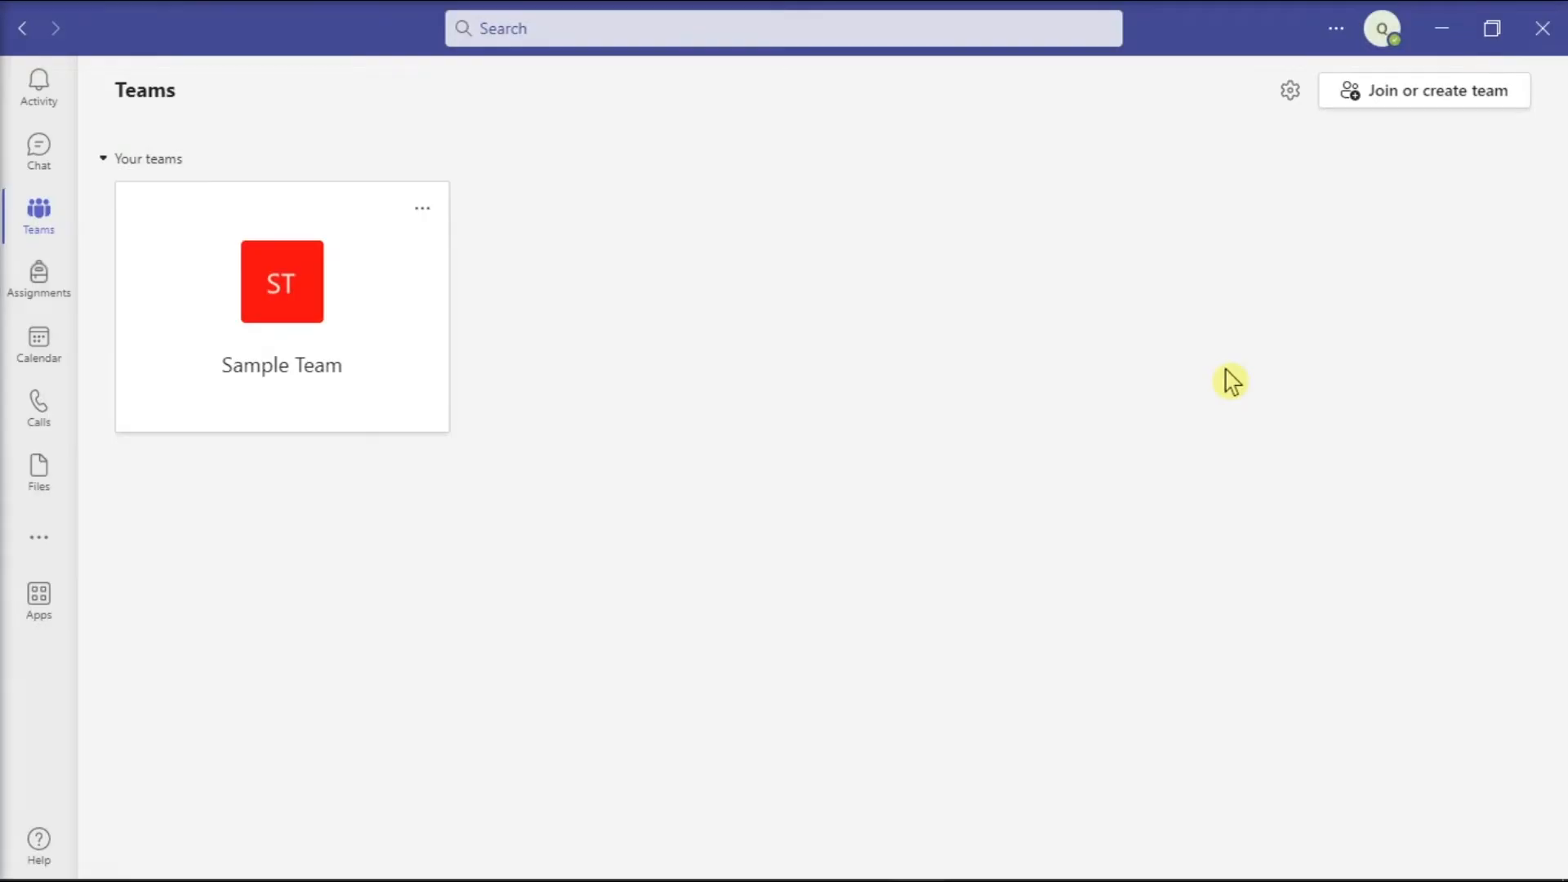
mouse_move(39, 278)
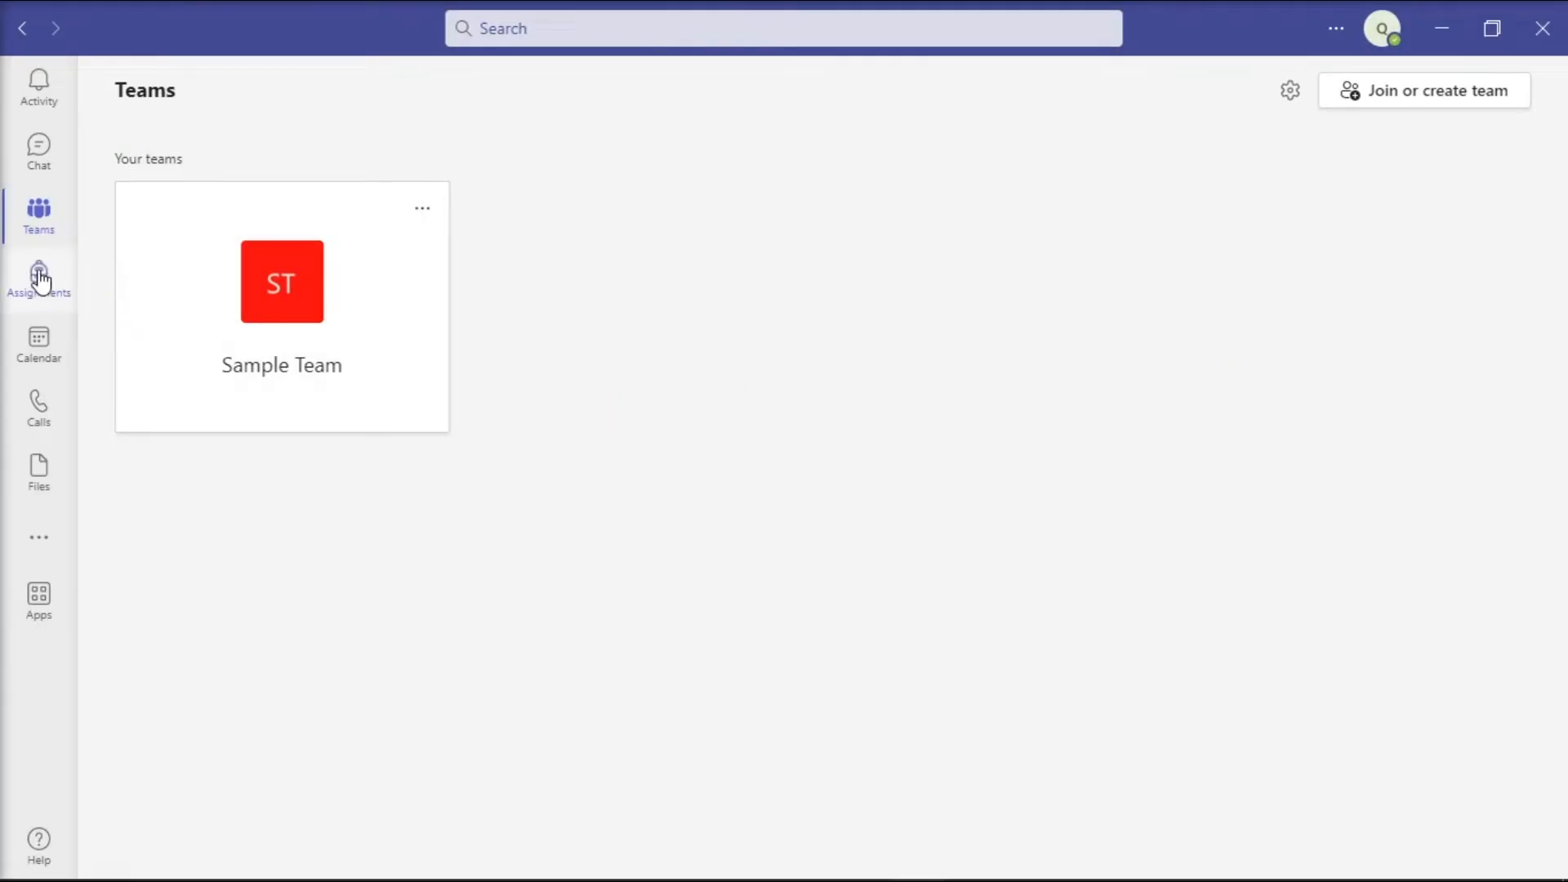
Open the Assignments page, which reports a class is needed.
left_click(38, 277)
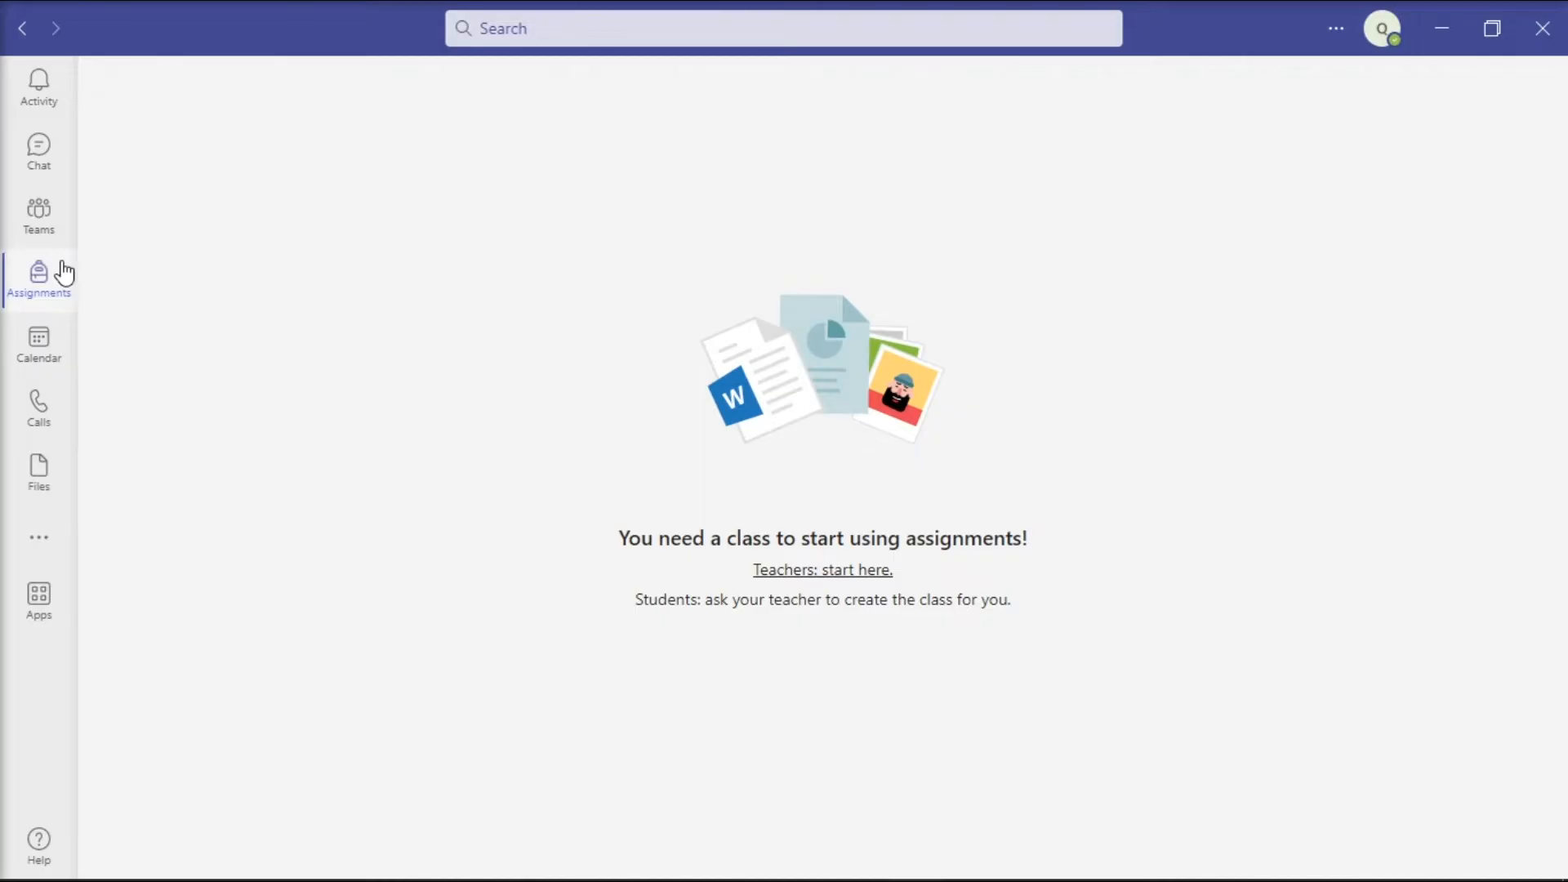
mouse_move(522, 263)
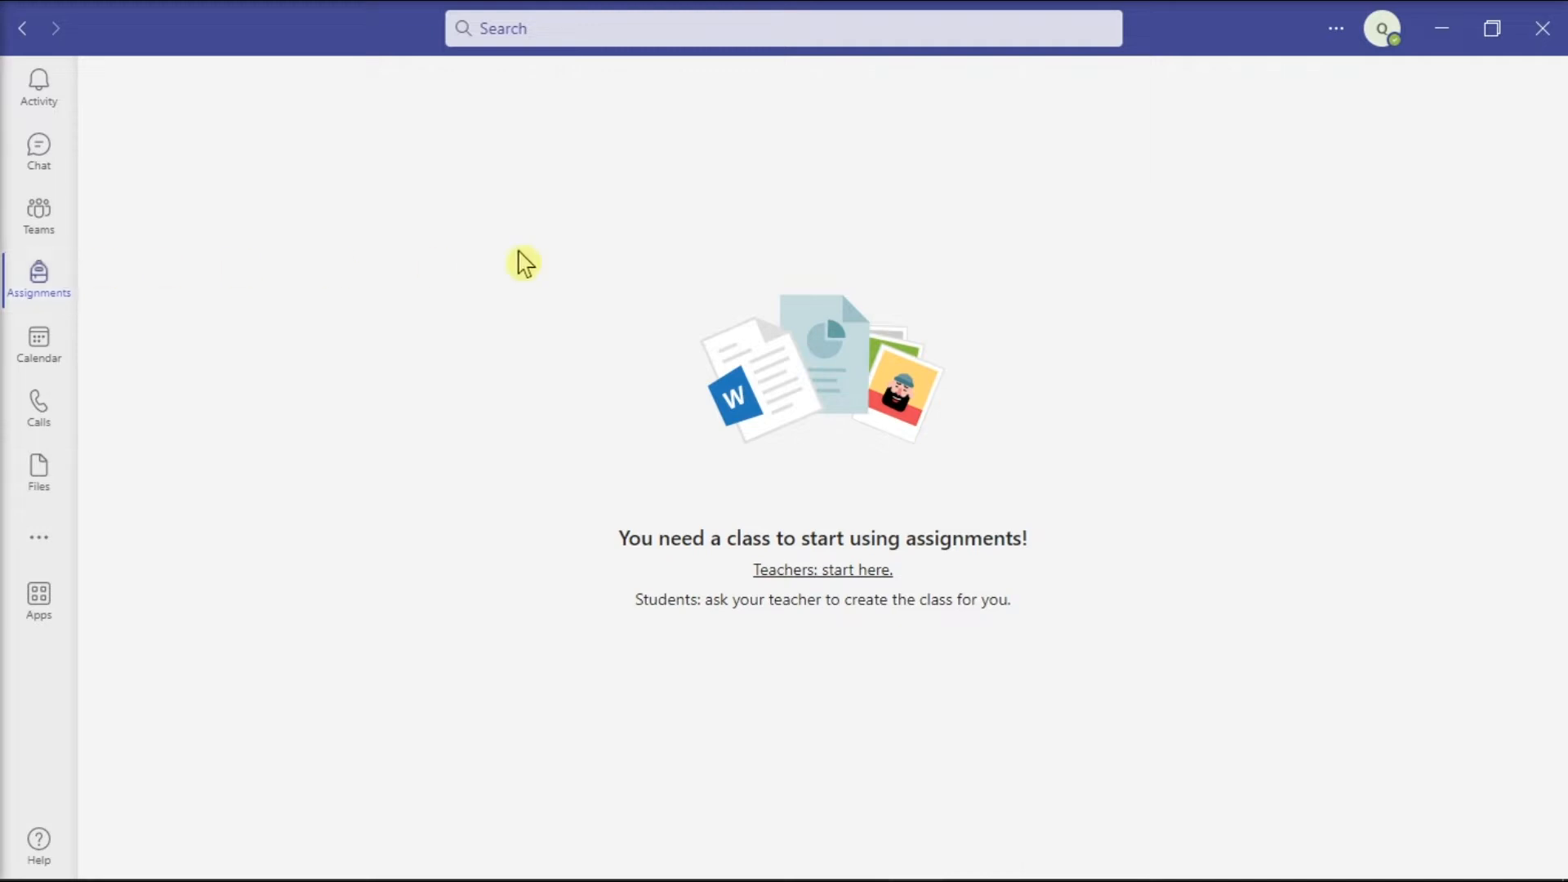
Start a Teams update check from the Settings and more menu.
left_click(1333, 28)
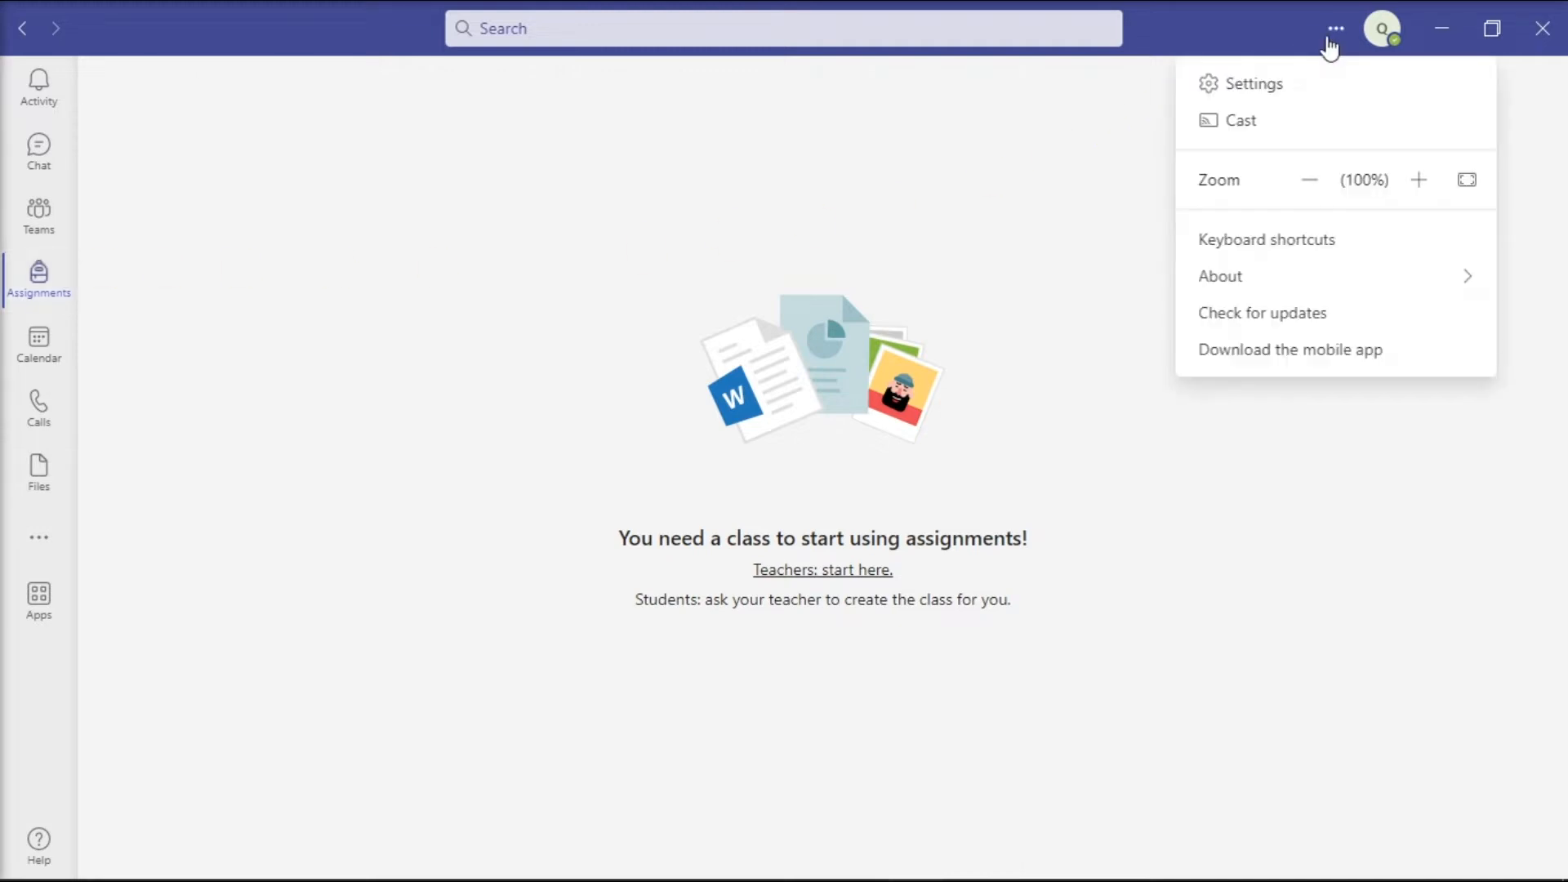
mouse_move(1262, 312)
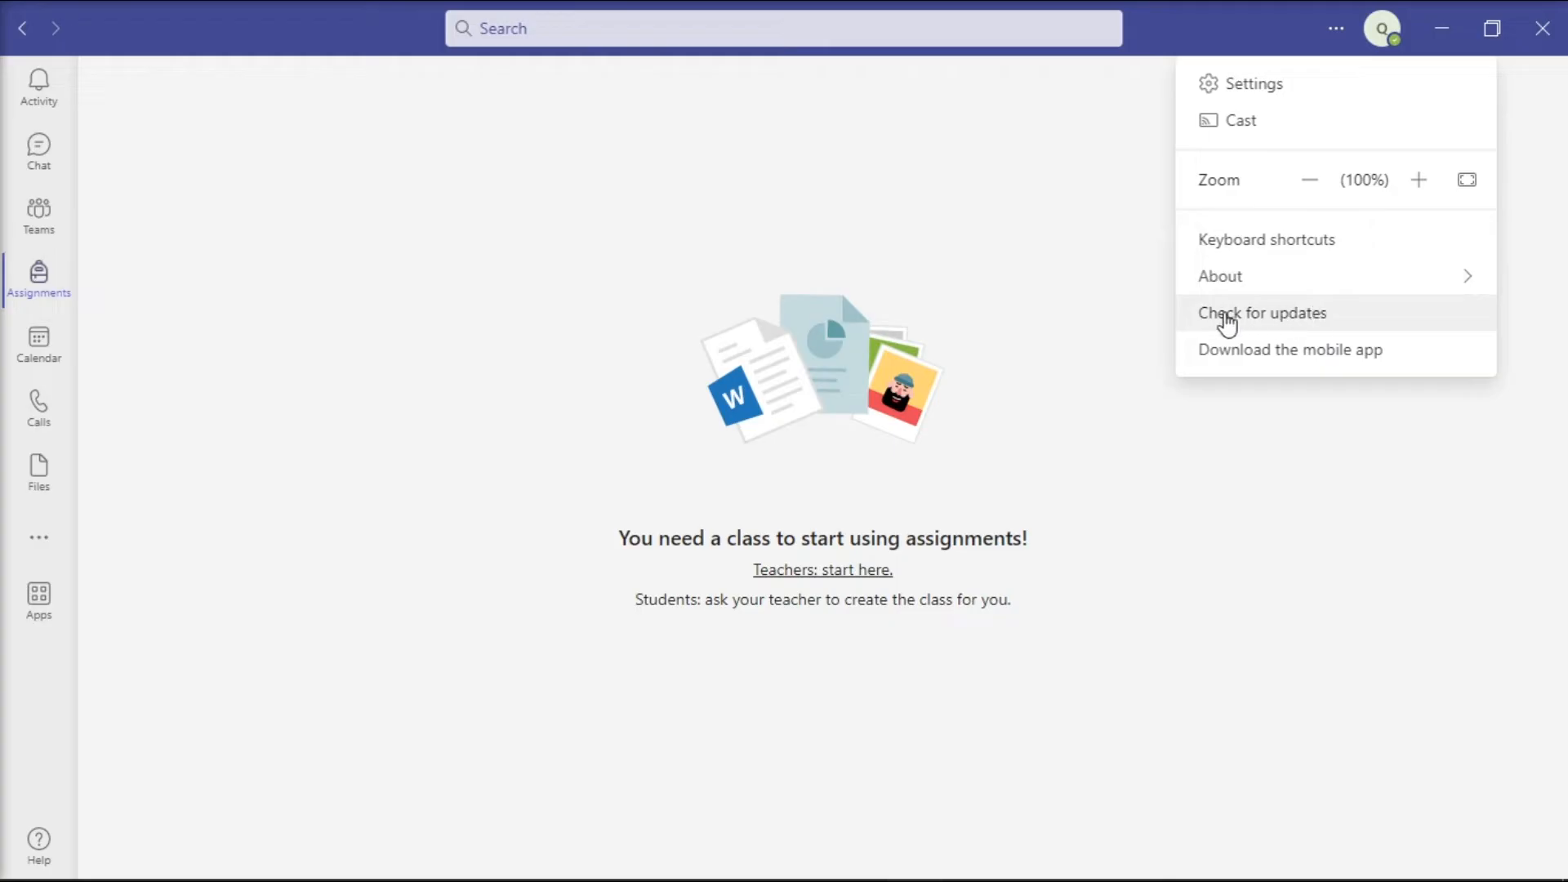
left_click(1261, 312)
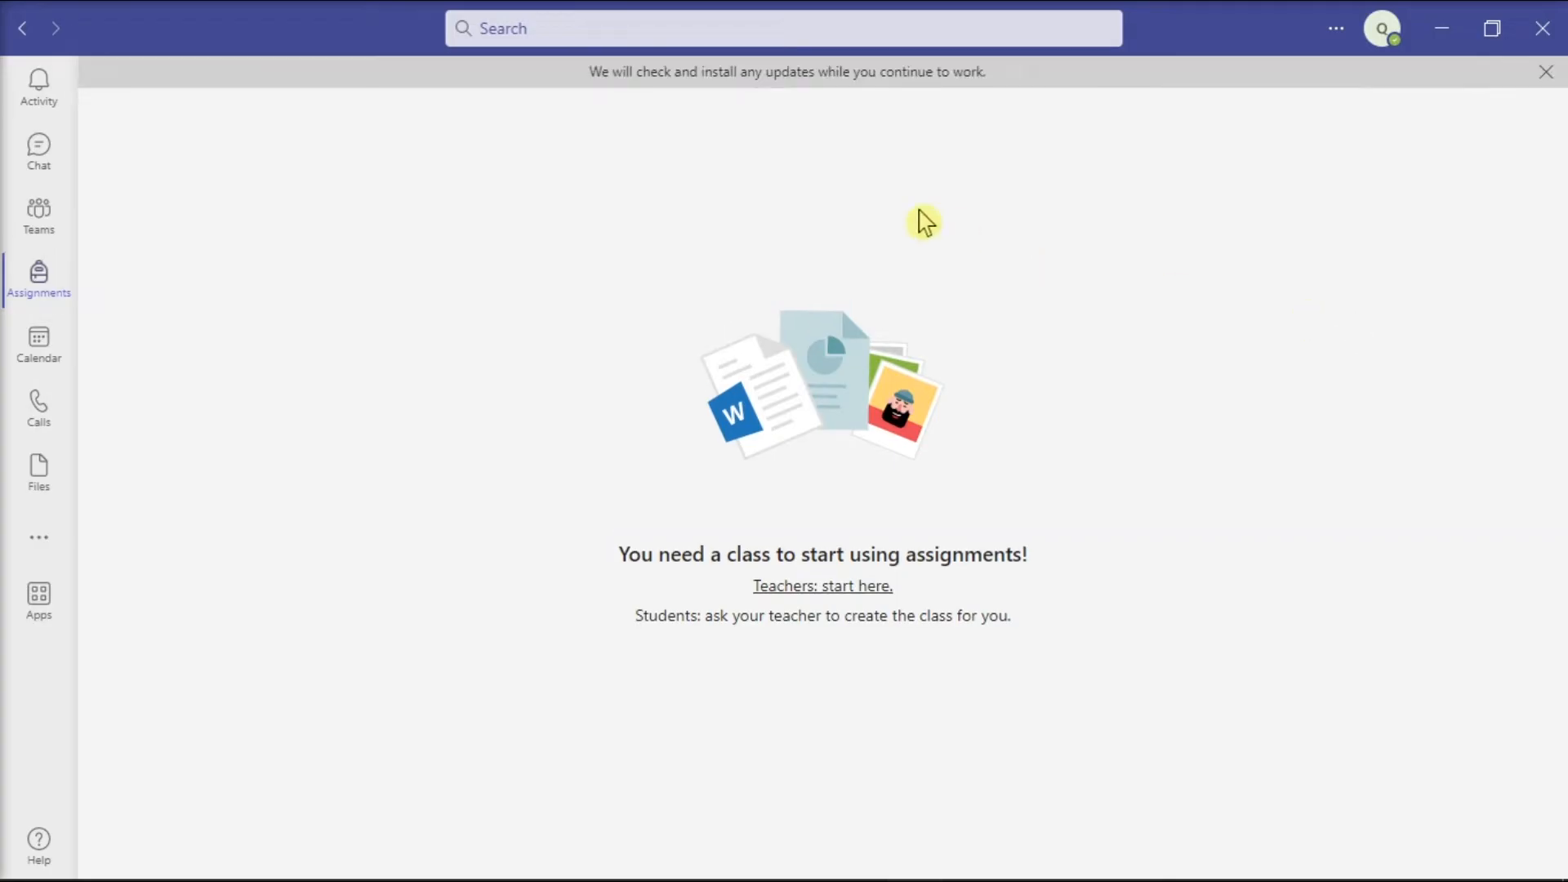
mouse_move(918, 130)
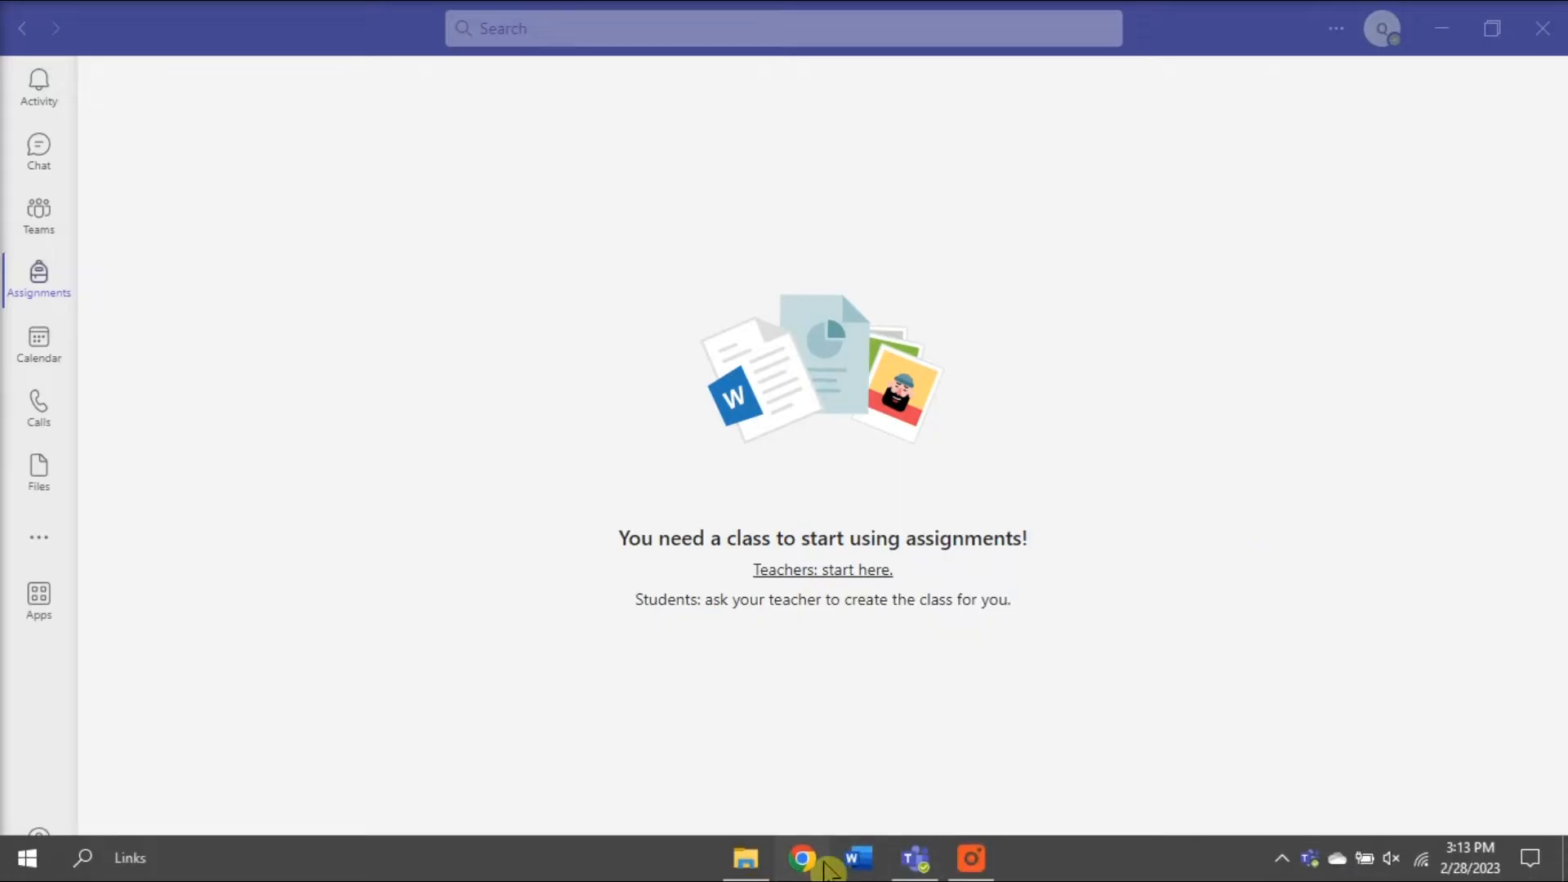
Try the Assignments page in Teams on the web, then return to the desktop app.
left_click(801, 857)
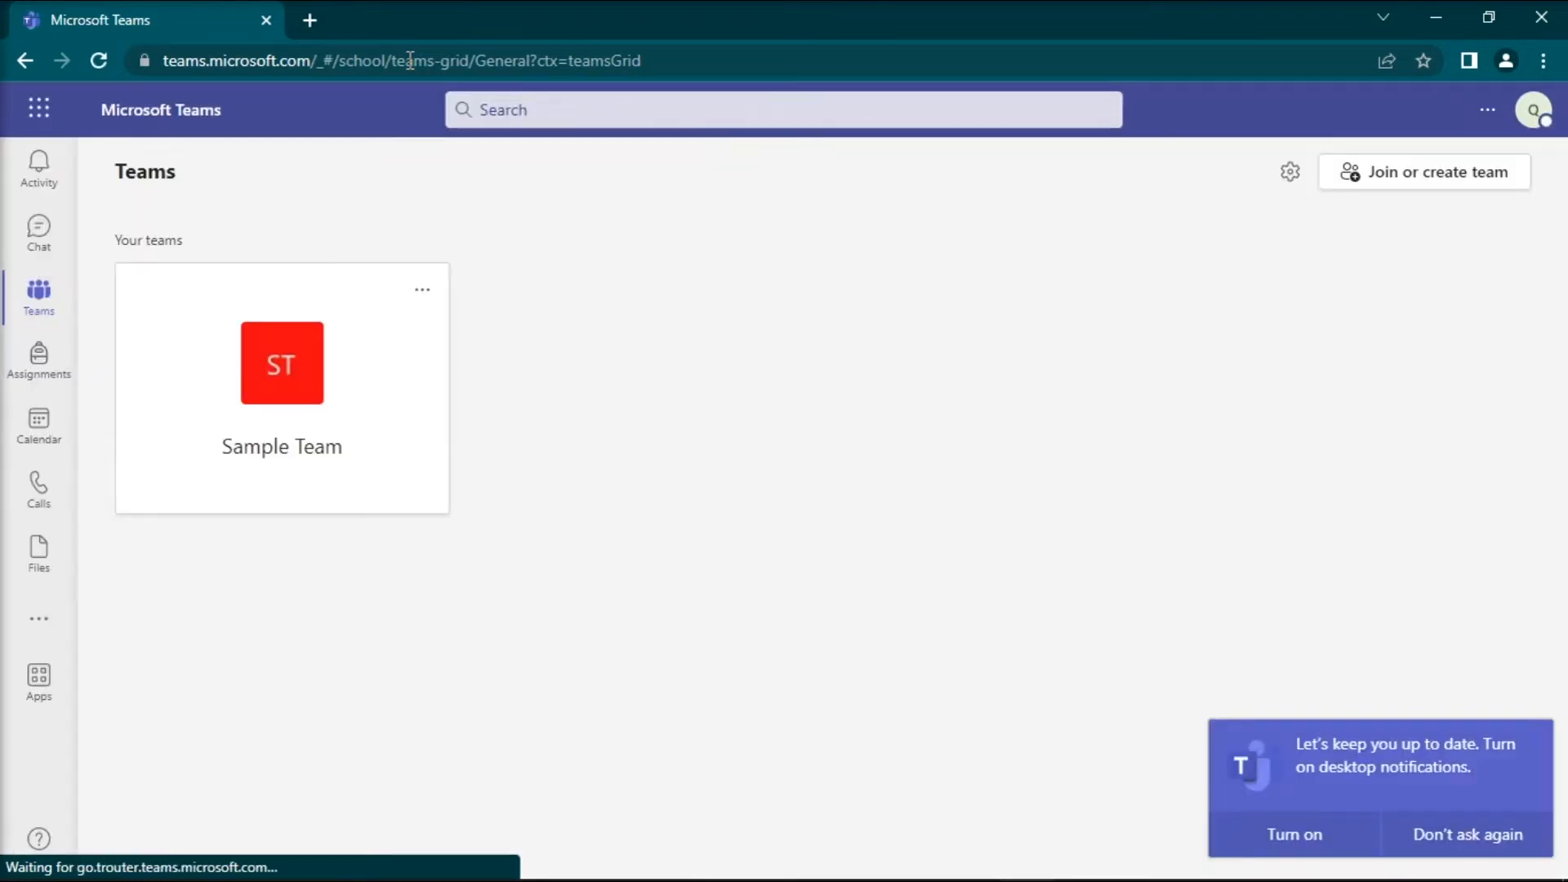
left_click(39, 360)
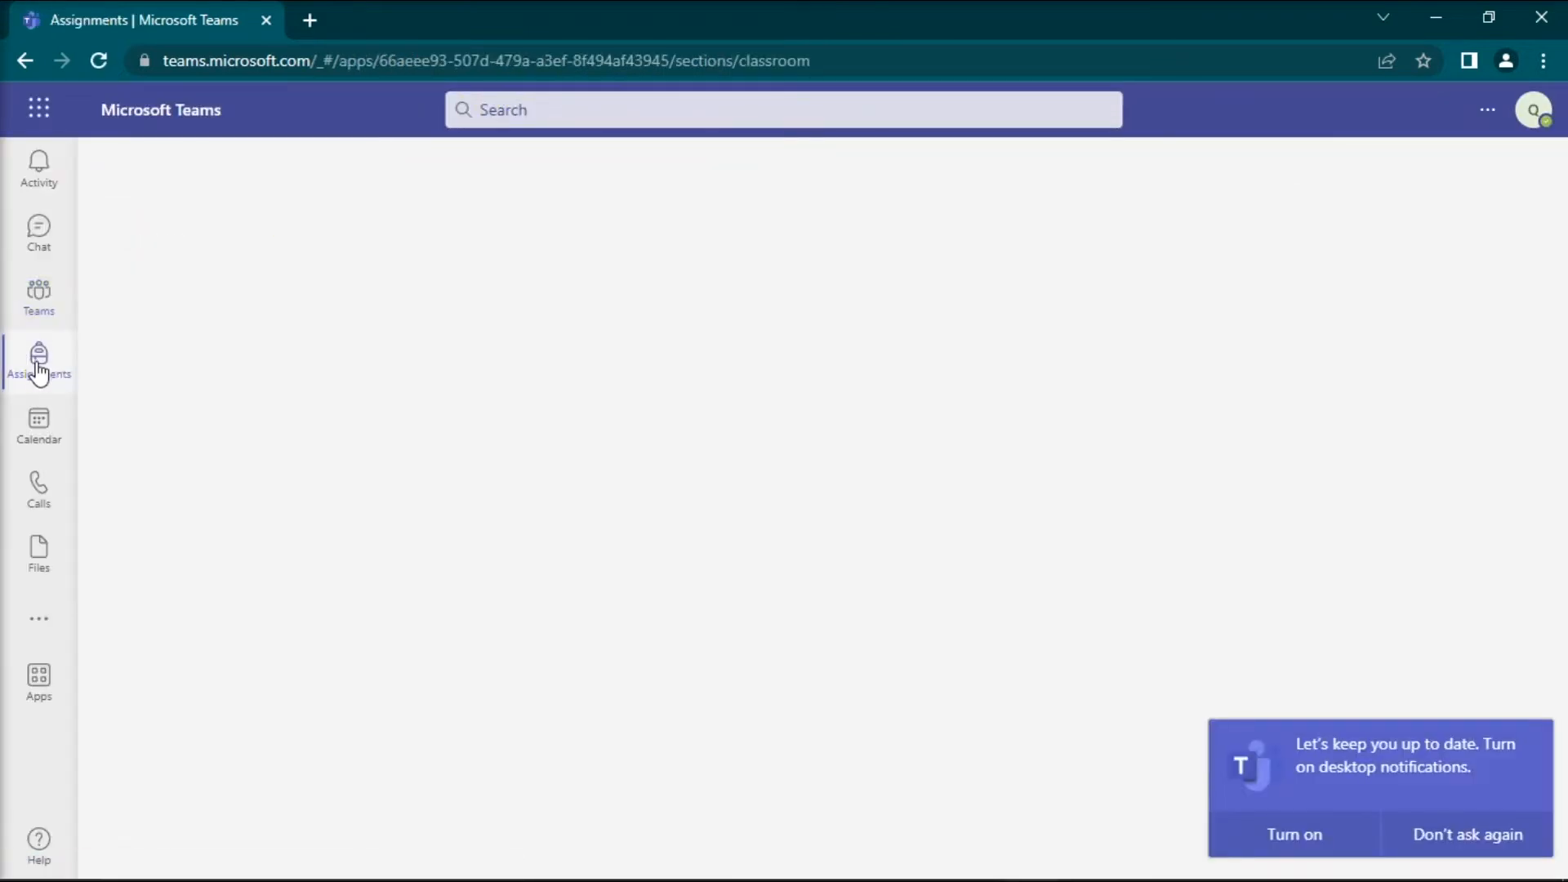
left_click(38, 360)
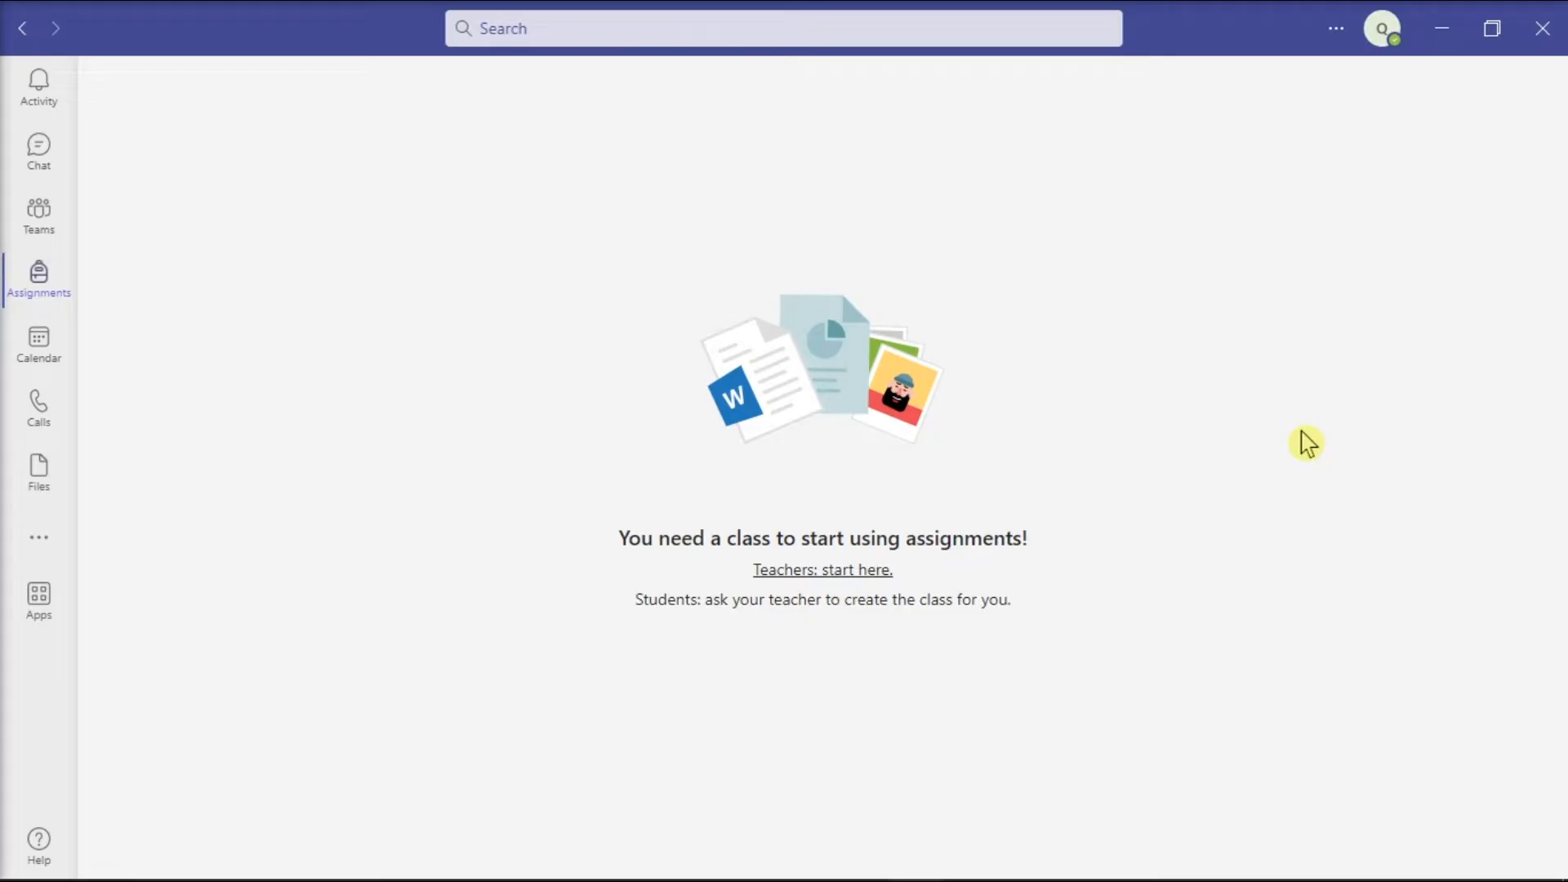
Search for and open Windows Defender Firewall.
left_click(21, 857)
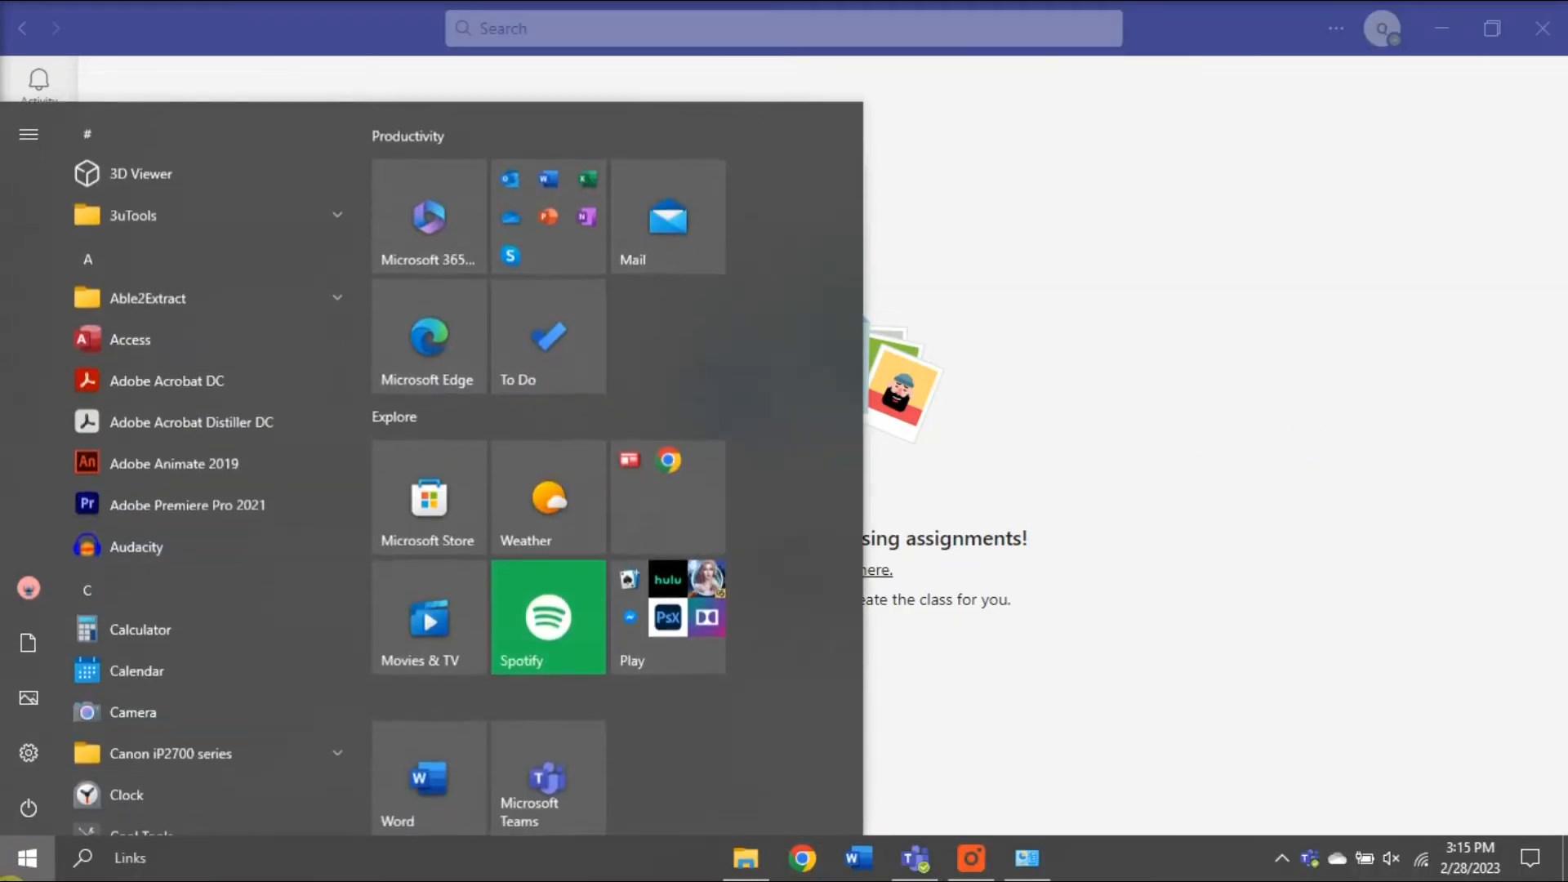
type("WINDOWS FIREWALL")
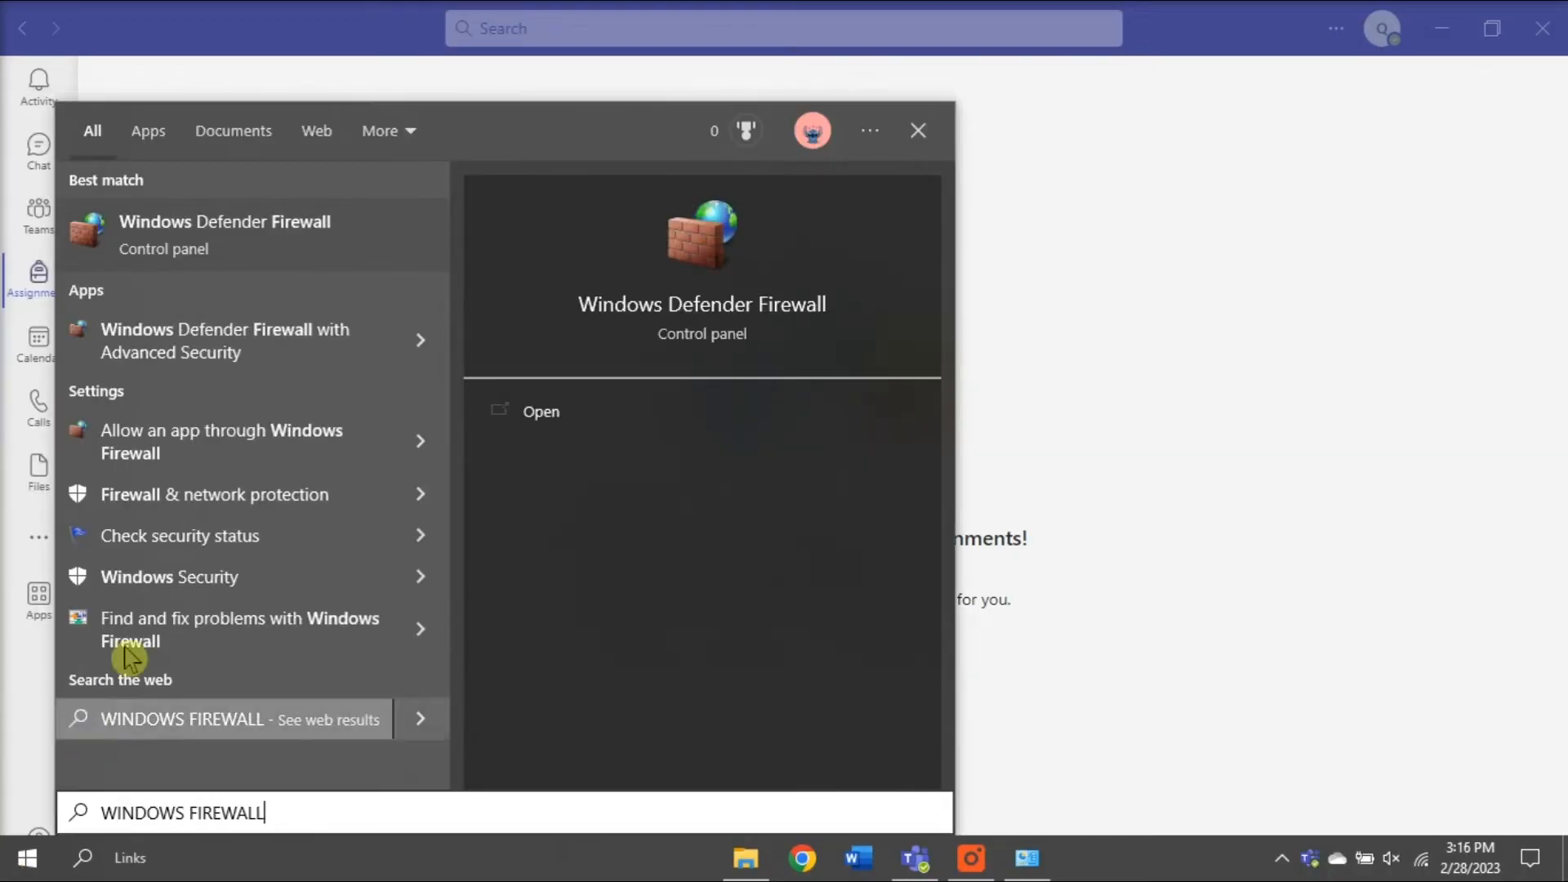
left_click(540, 410)
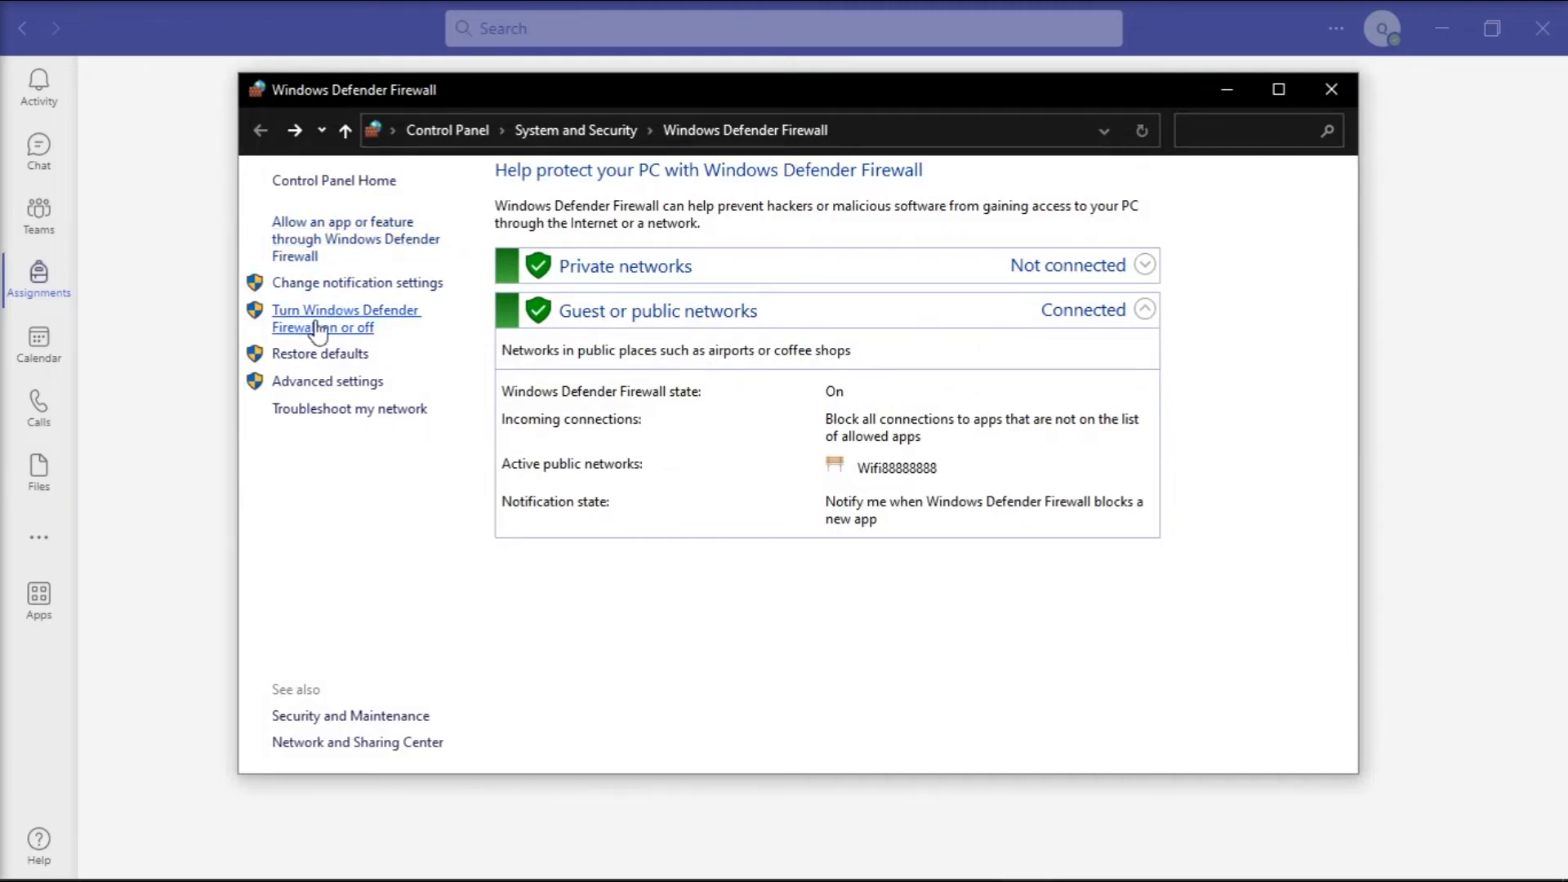
Turn off the firewall for both private and public networks and apply.
left_click(345, 318)
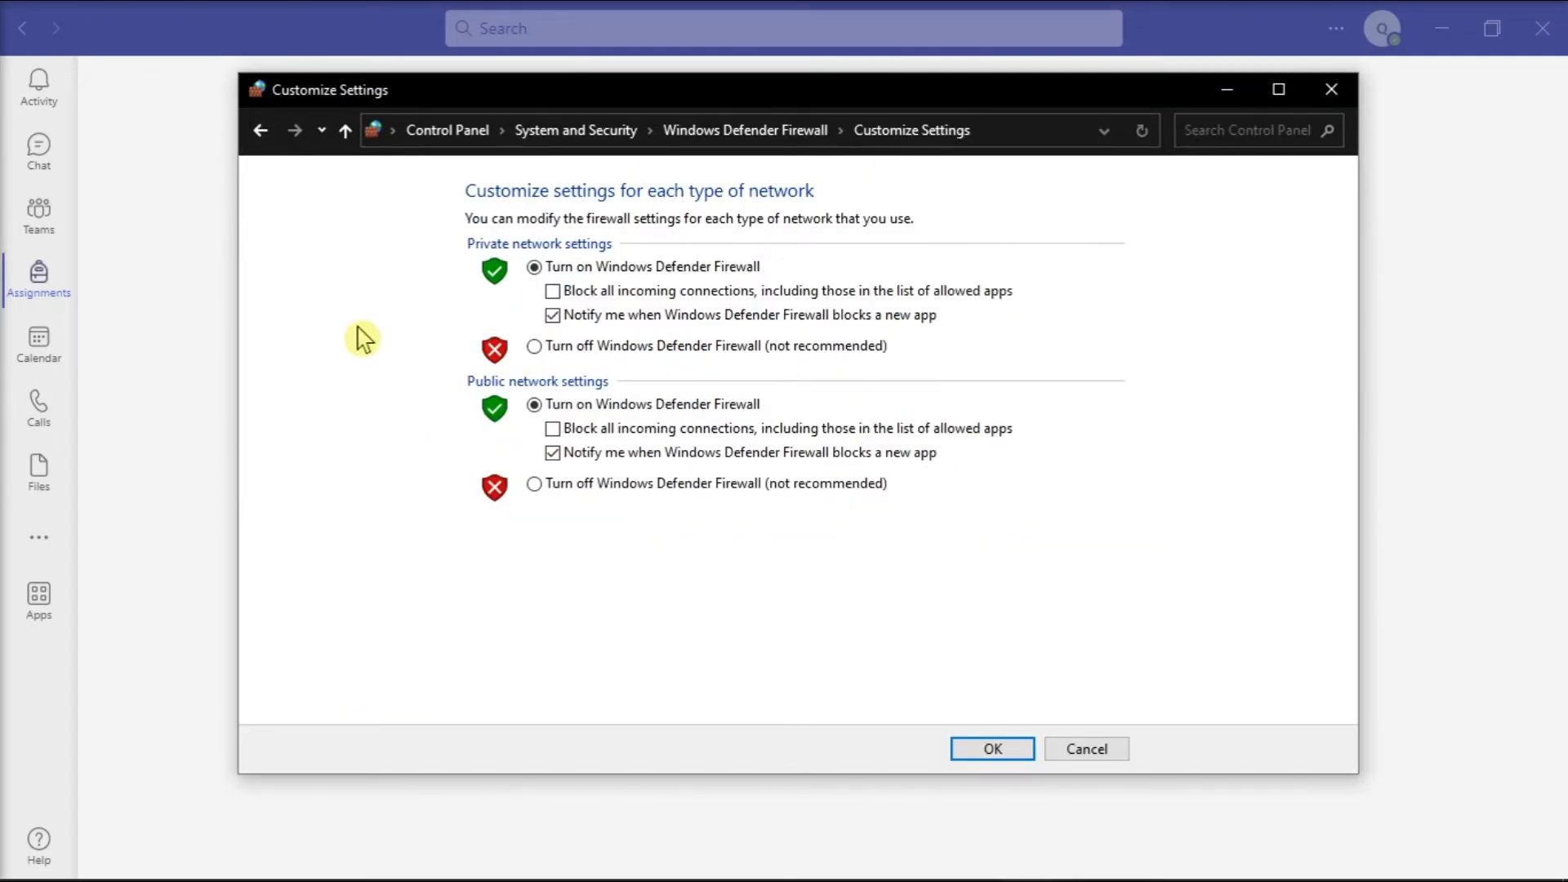
left_click(534, 344)
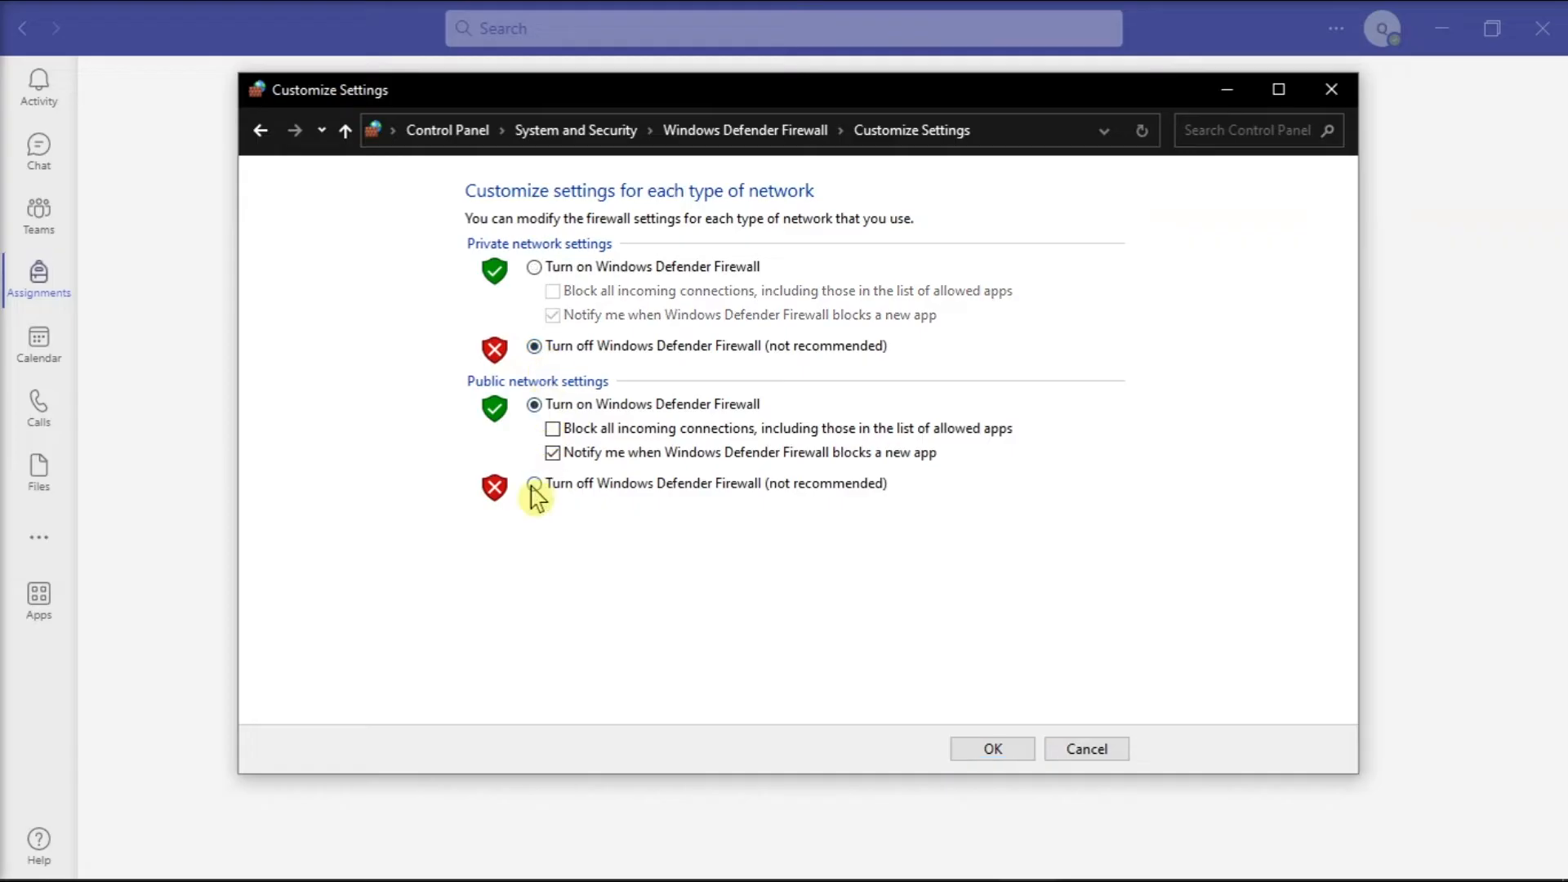
left_click(534, 483)
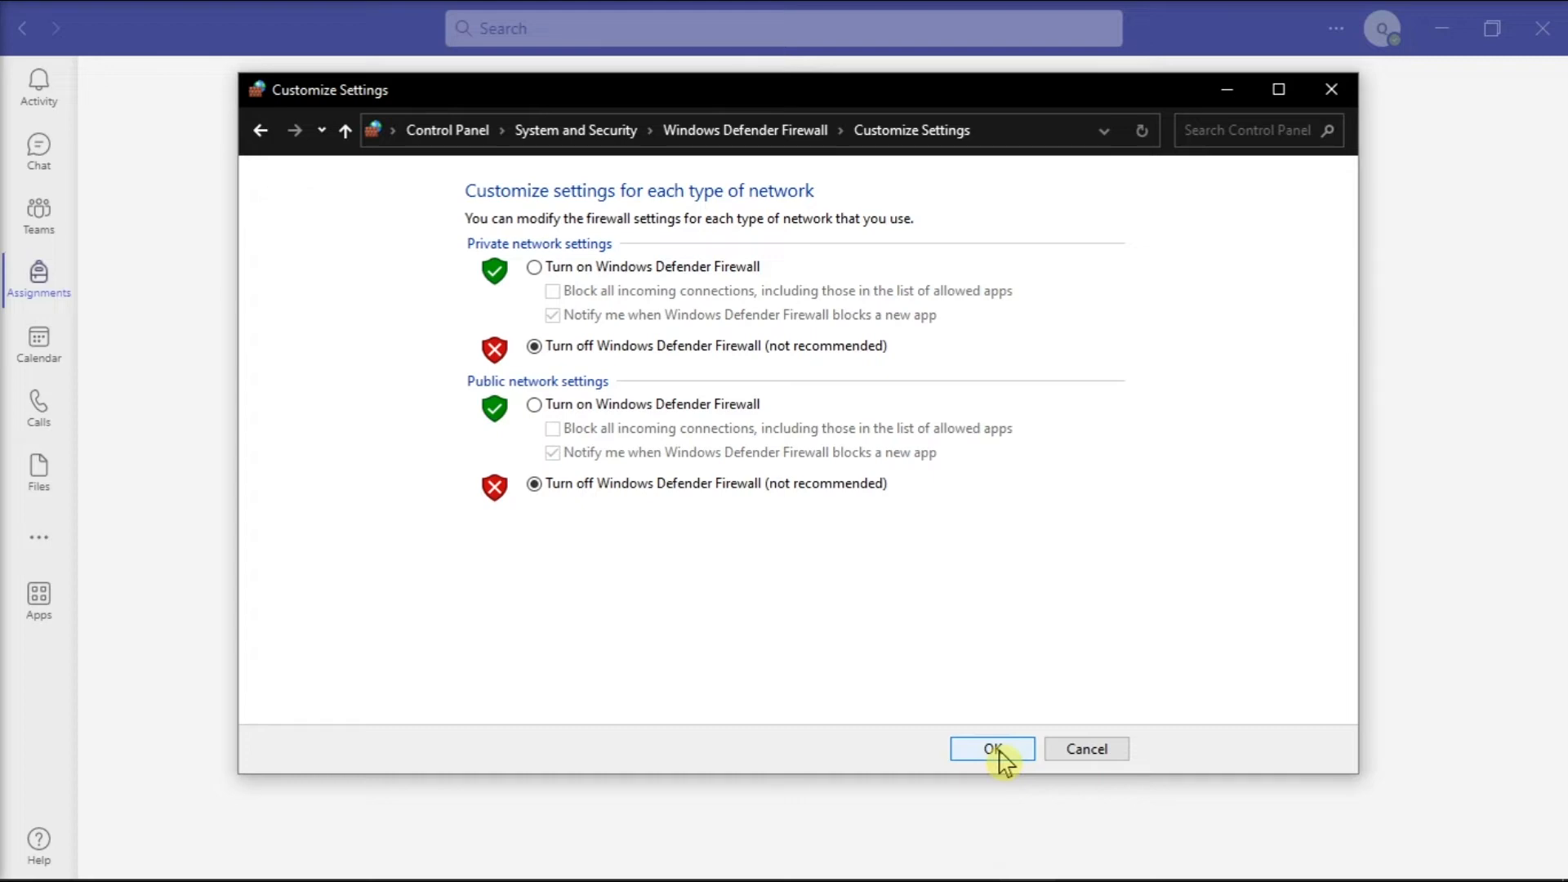
left_click(989, 748)
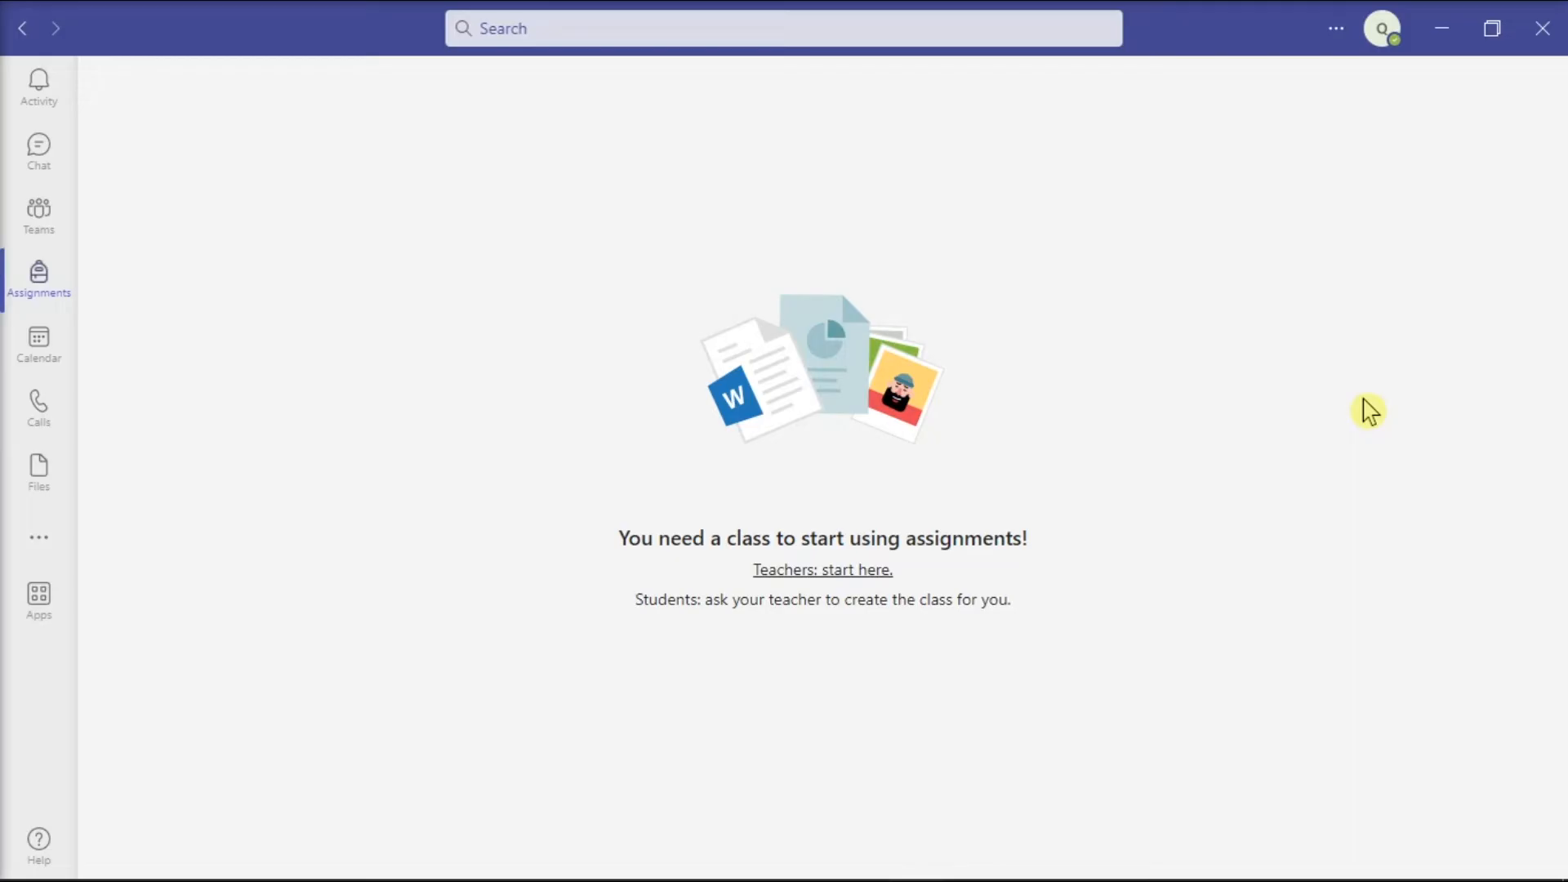
mouse_move(1368, 445)
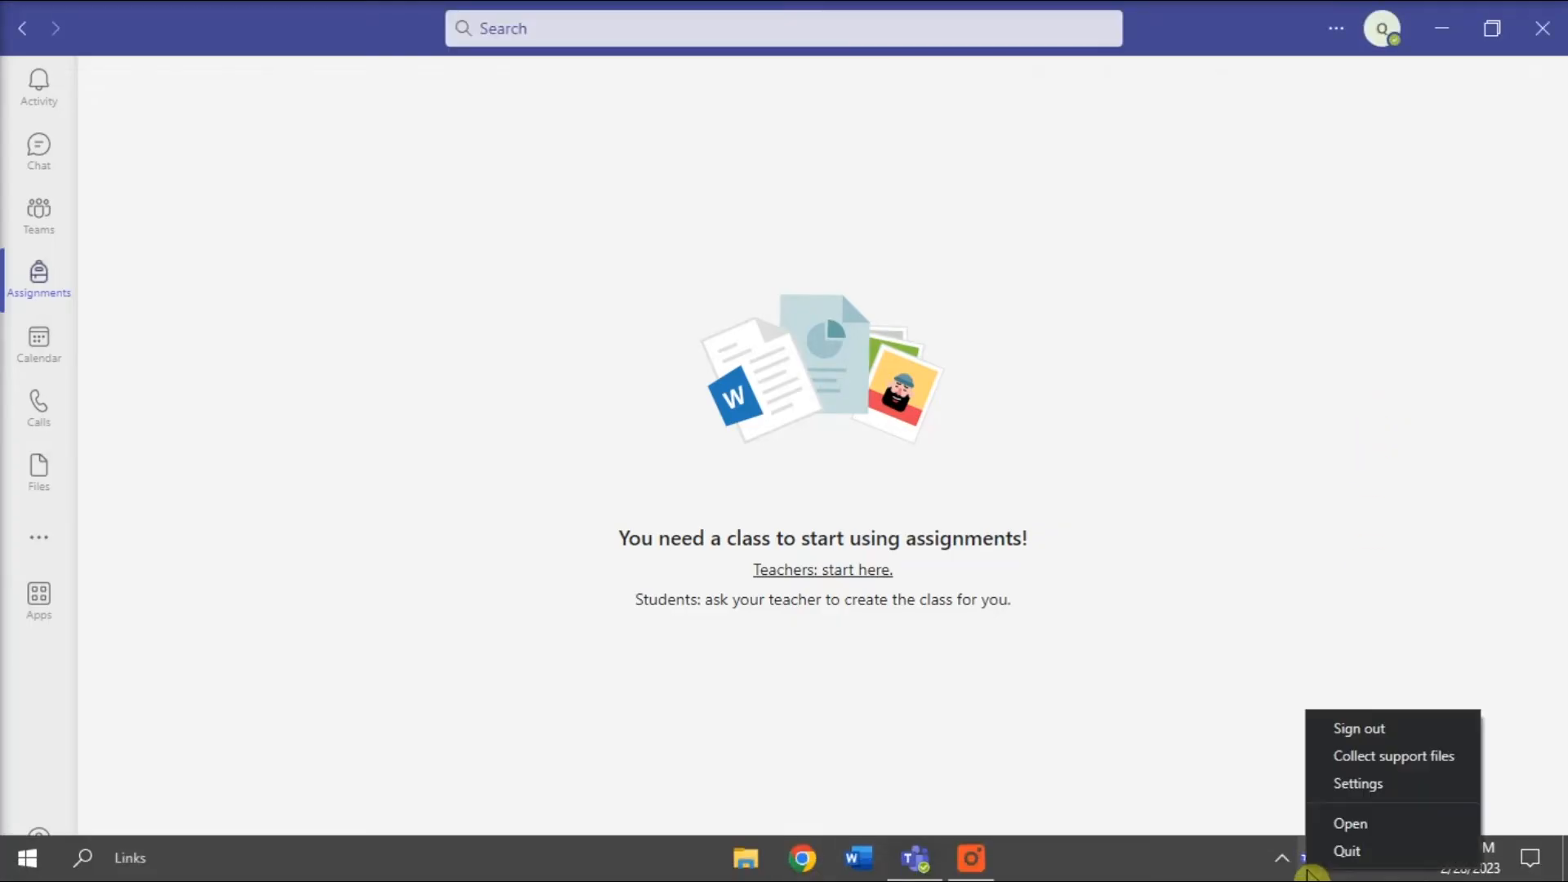
Quit Teams completely from the system tray icon.
left_click(1351, 707)
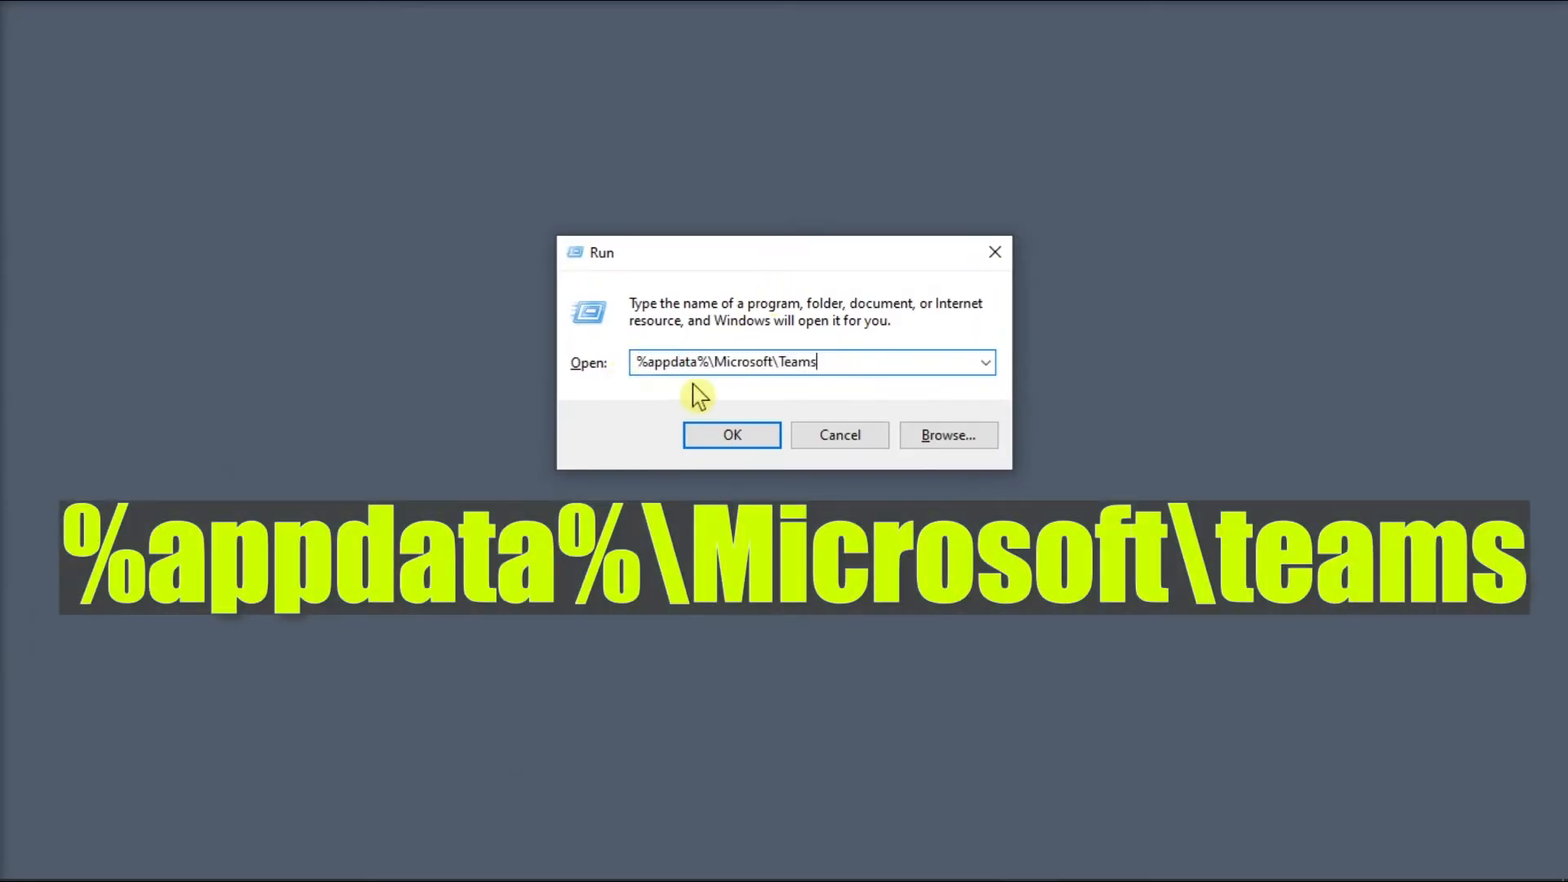
Open the %appdata%\Microsoft\Teams folder to clear the cache.
left_click(731, 434)
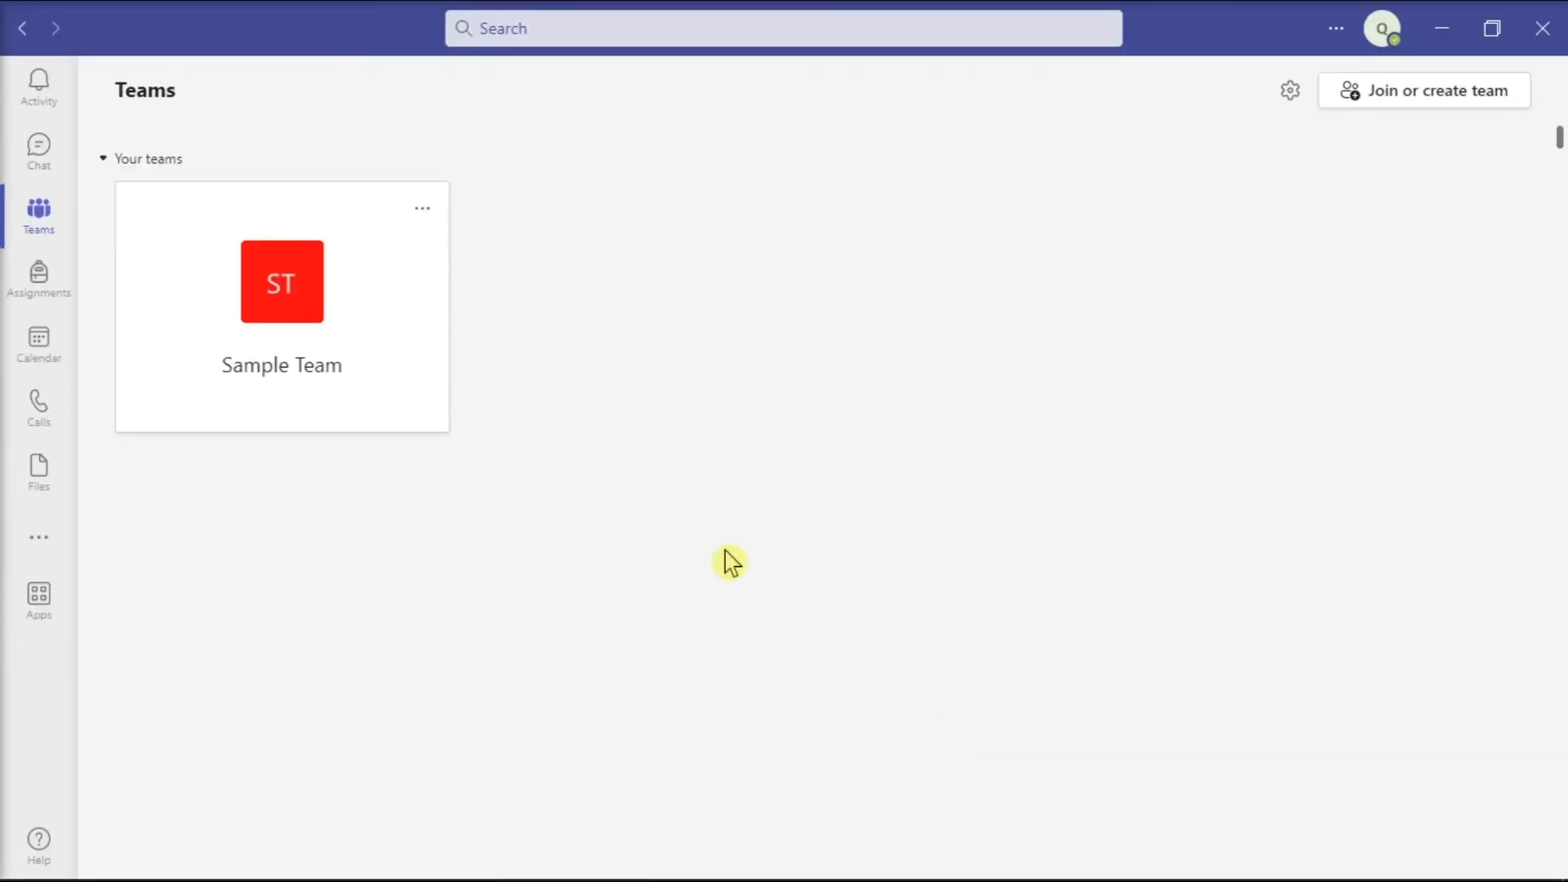
Recheck the Assignments page after relaunching; it still needs a class.
left_click(38, 280)
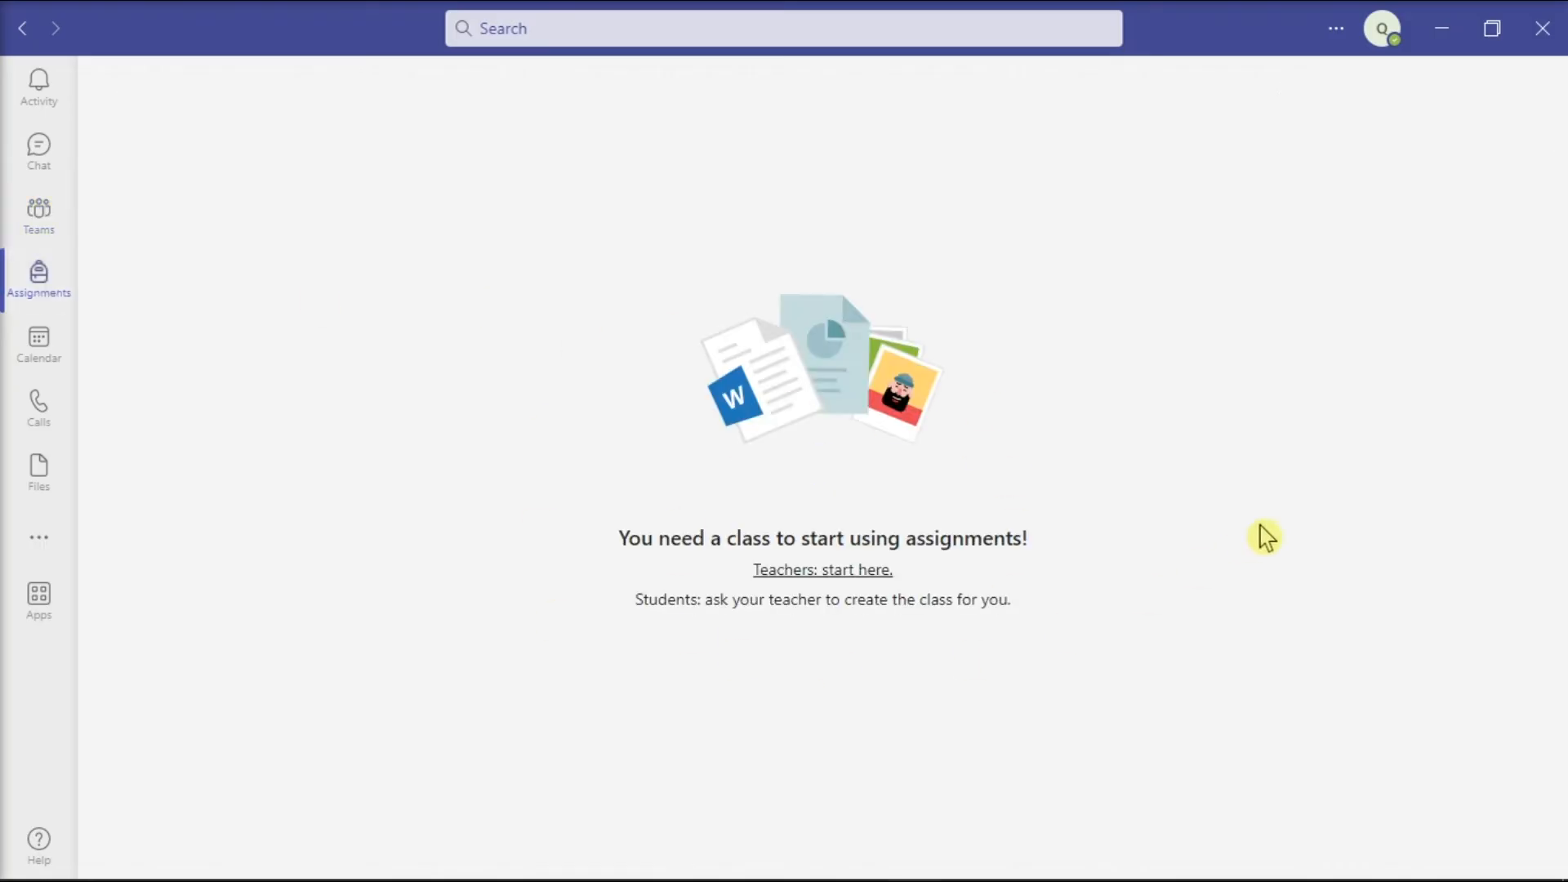
mouse_move(1278, 530)
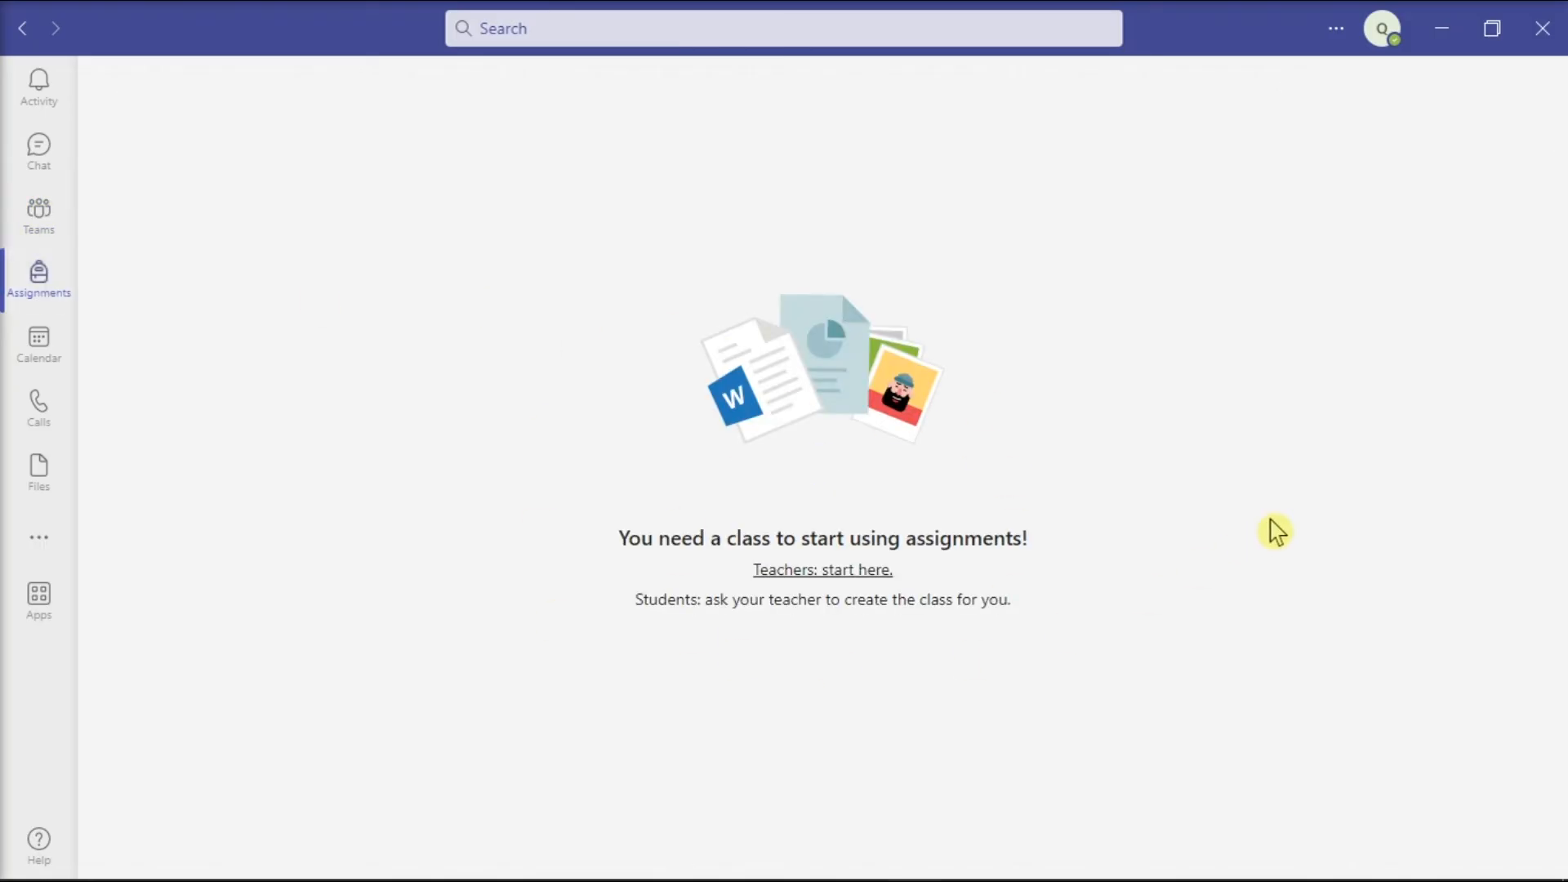